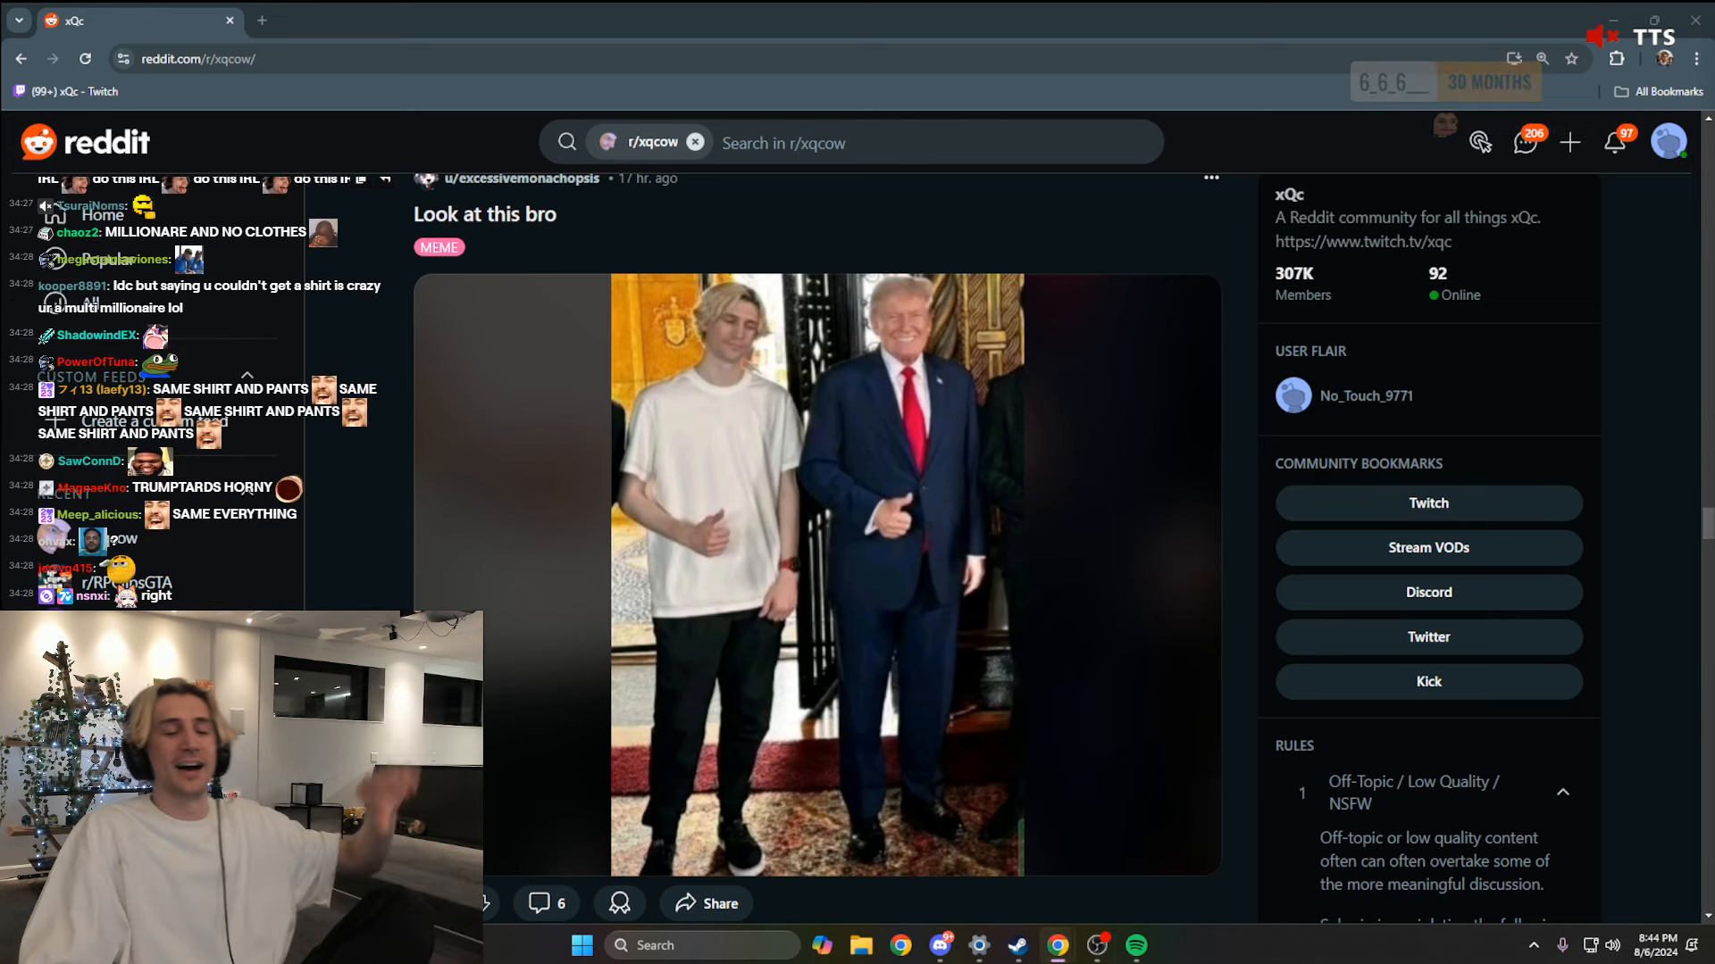
scroll(down, 3)
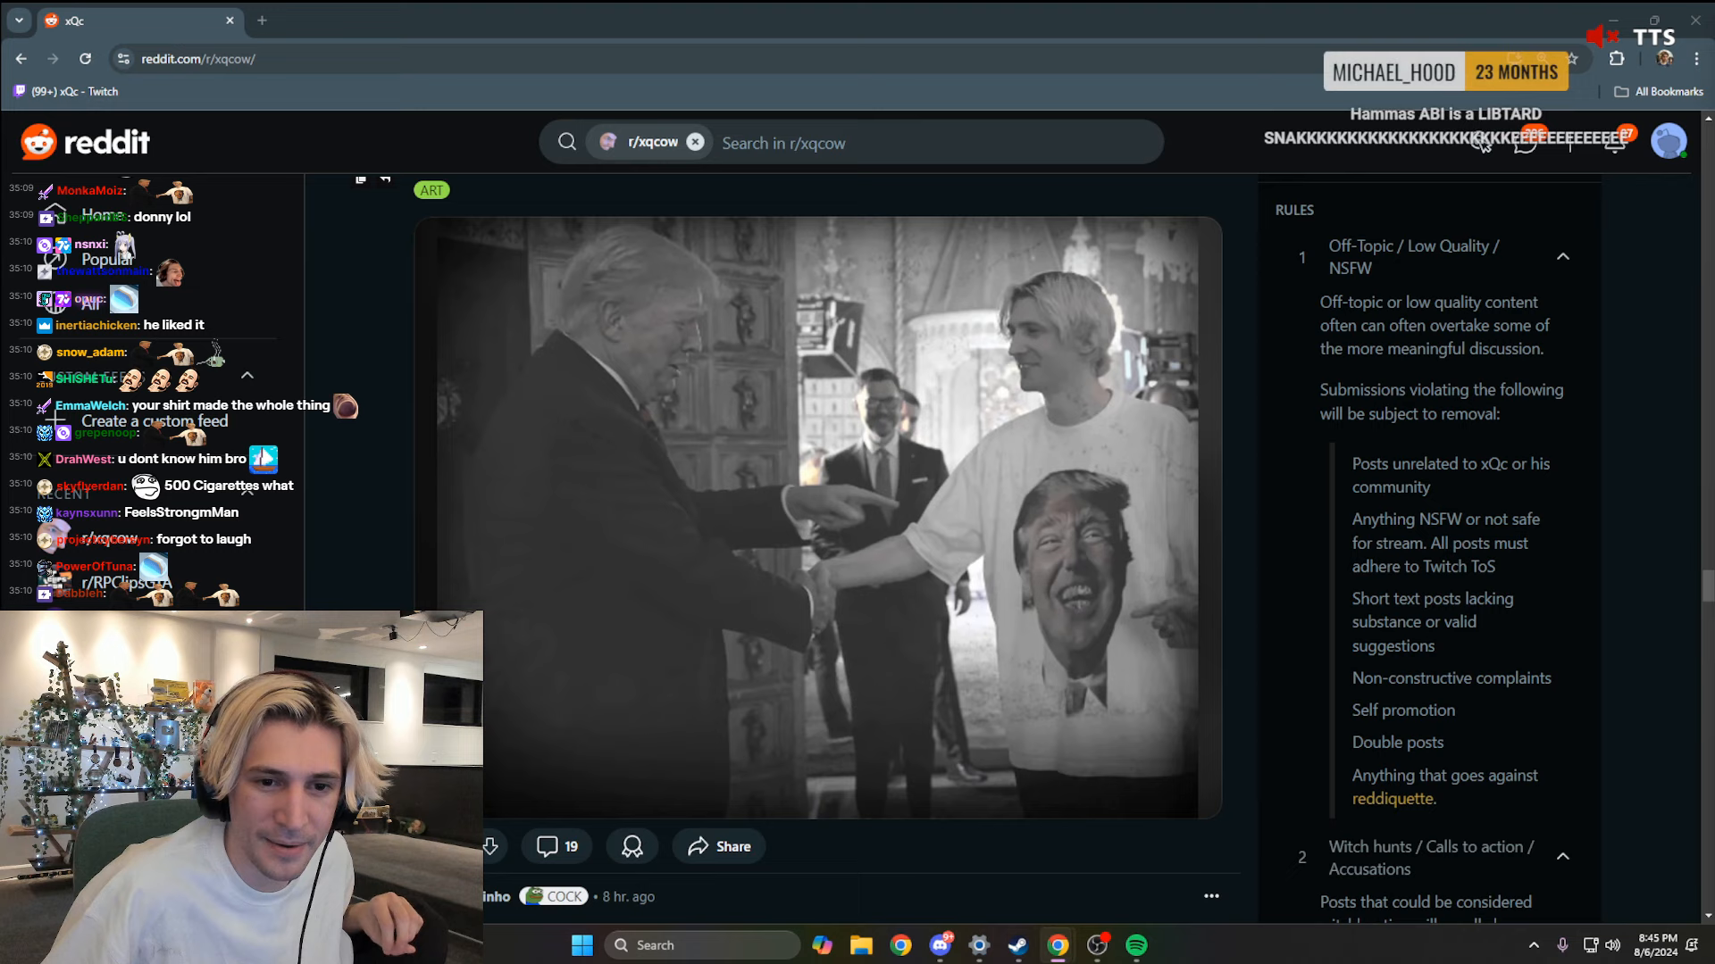
scroll(down, 3)
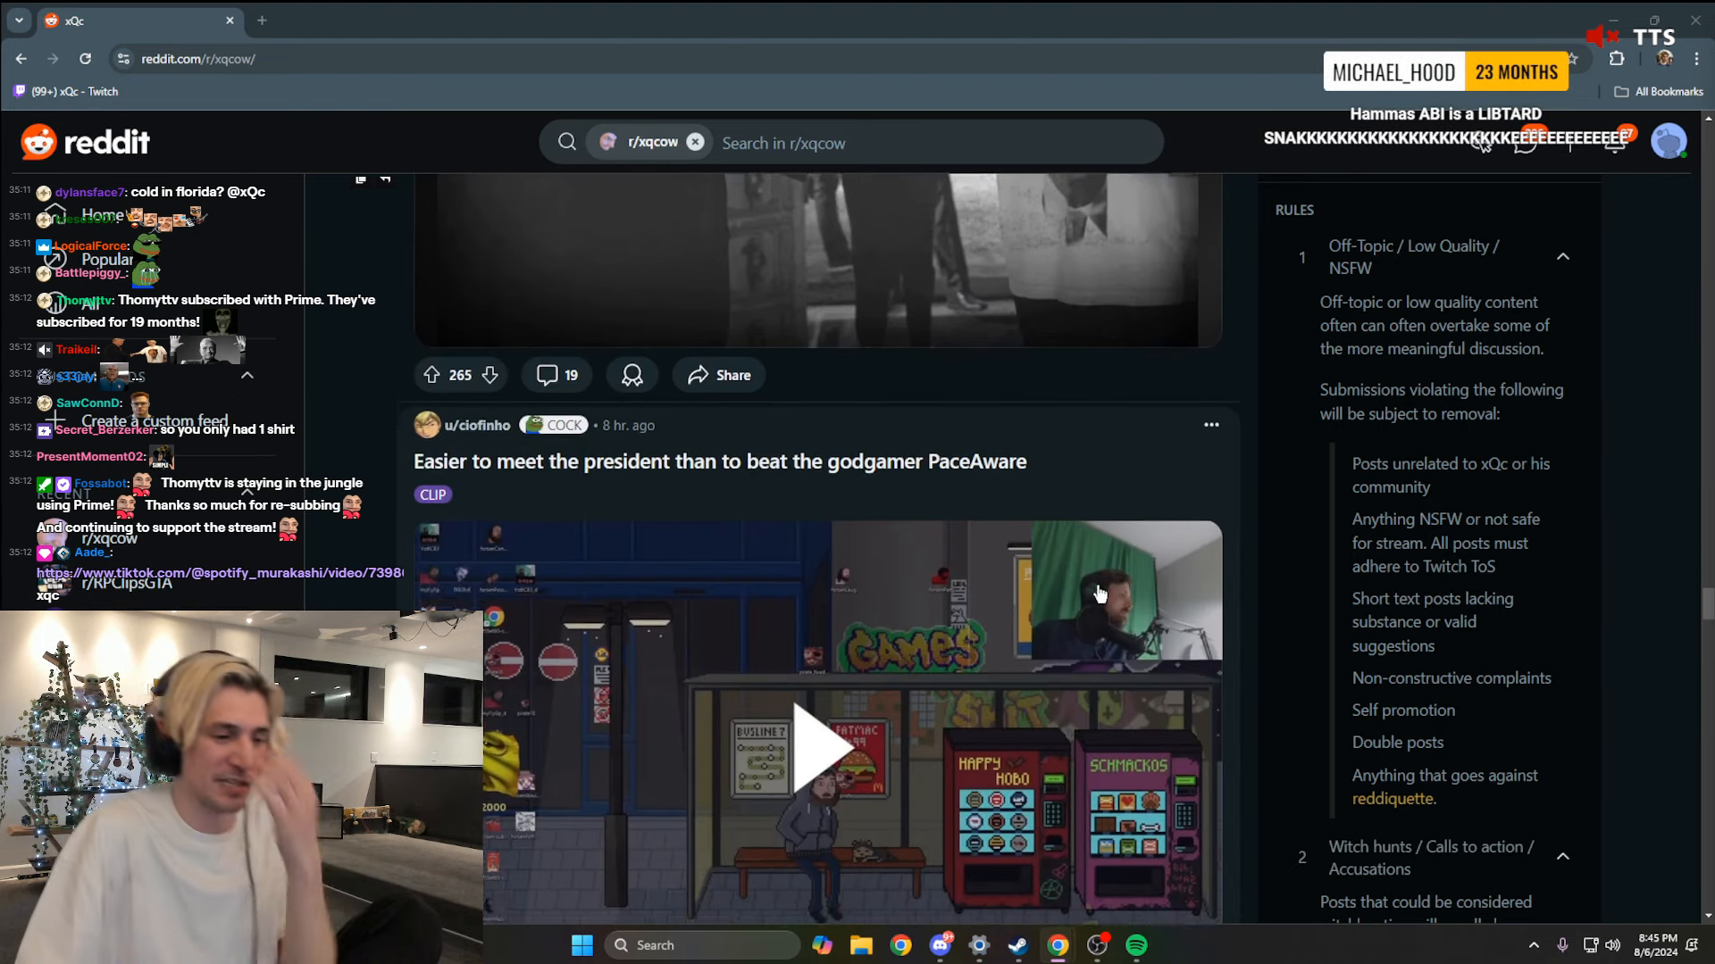
scroll(down, 3)
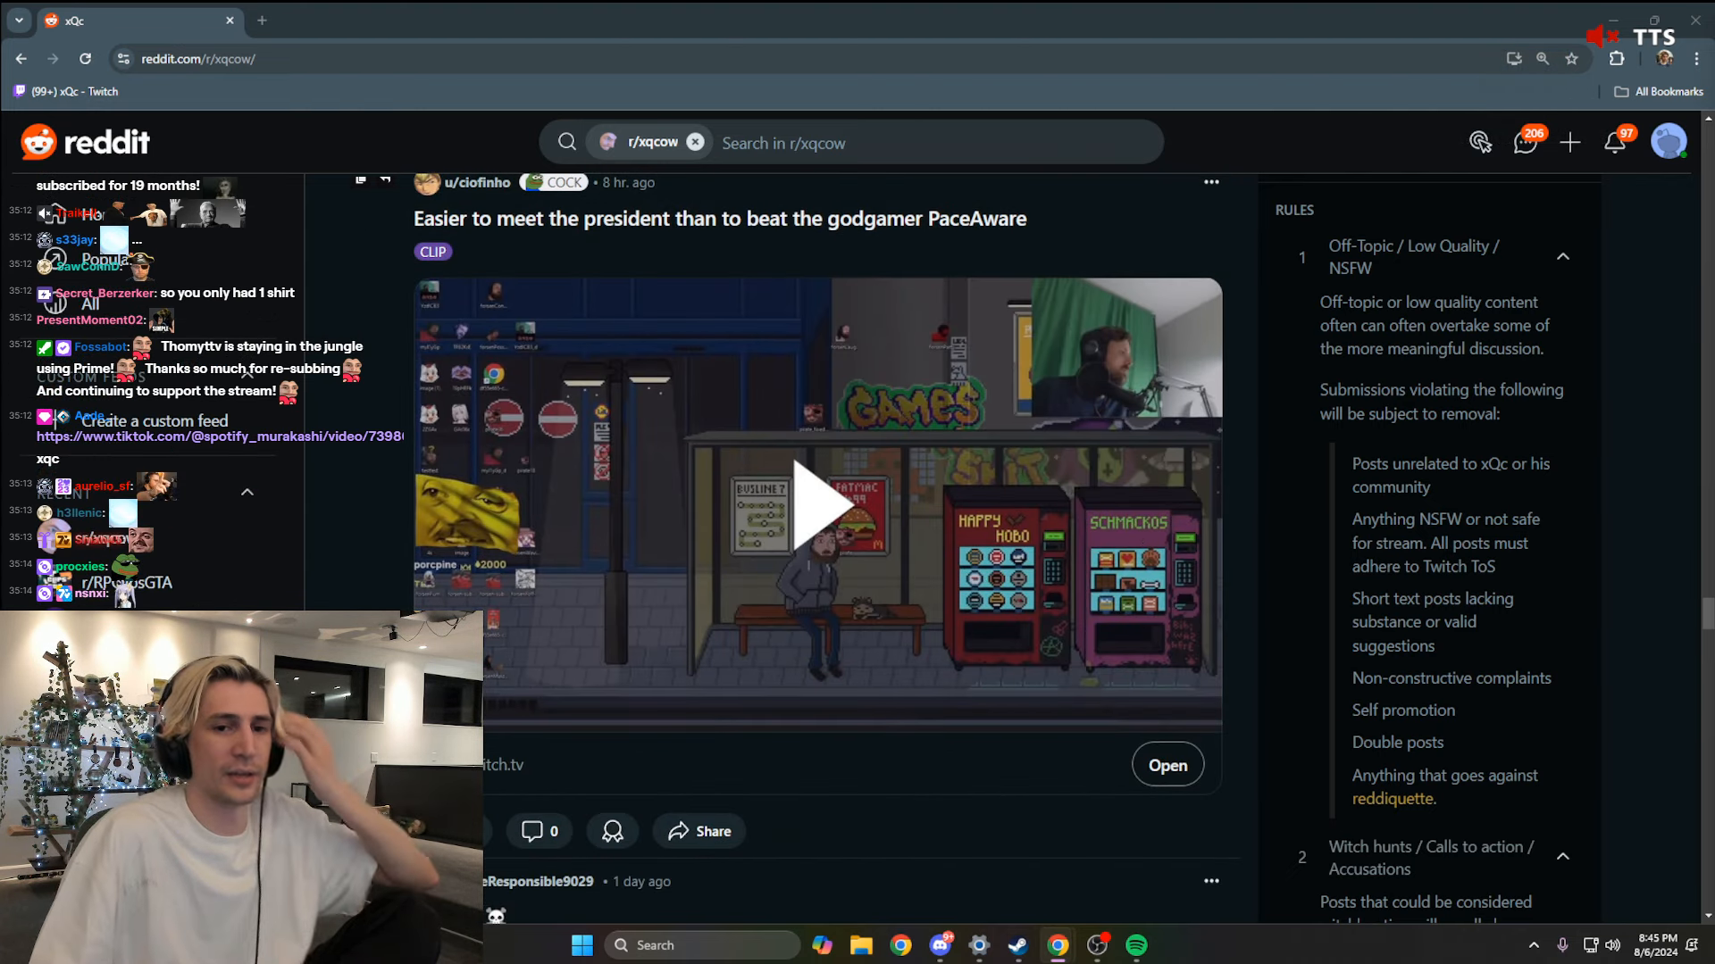